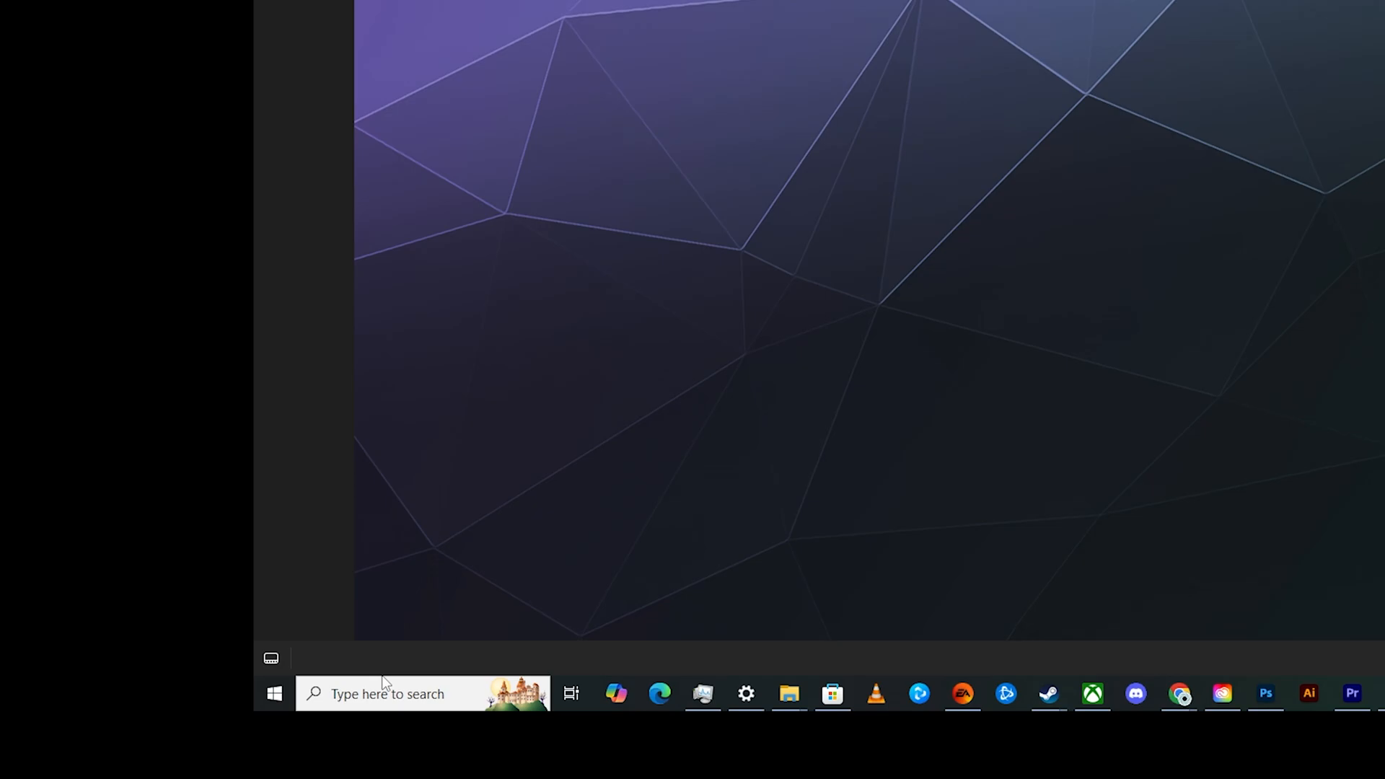
Search Windows for %appdata% to reach the Roaming folder.
click(387, 693)
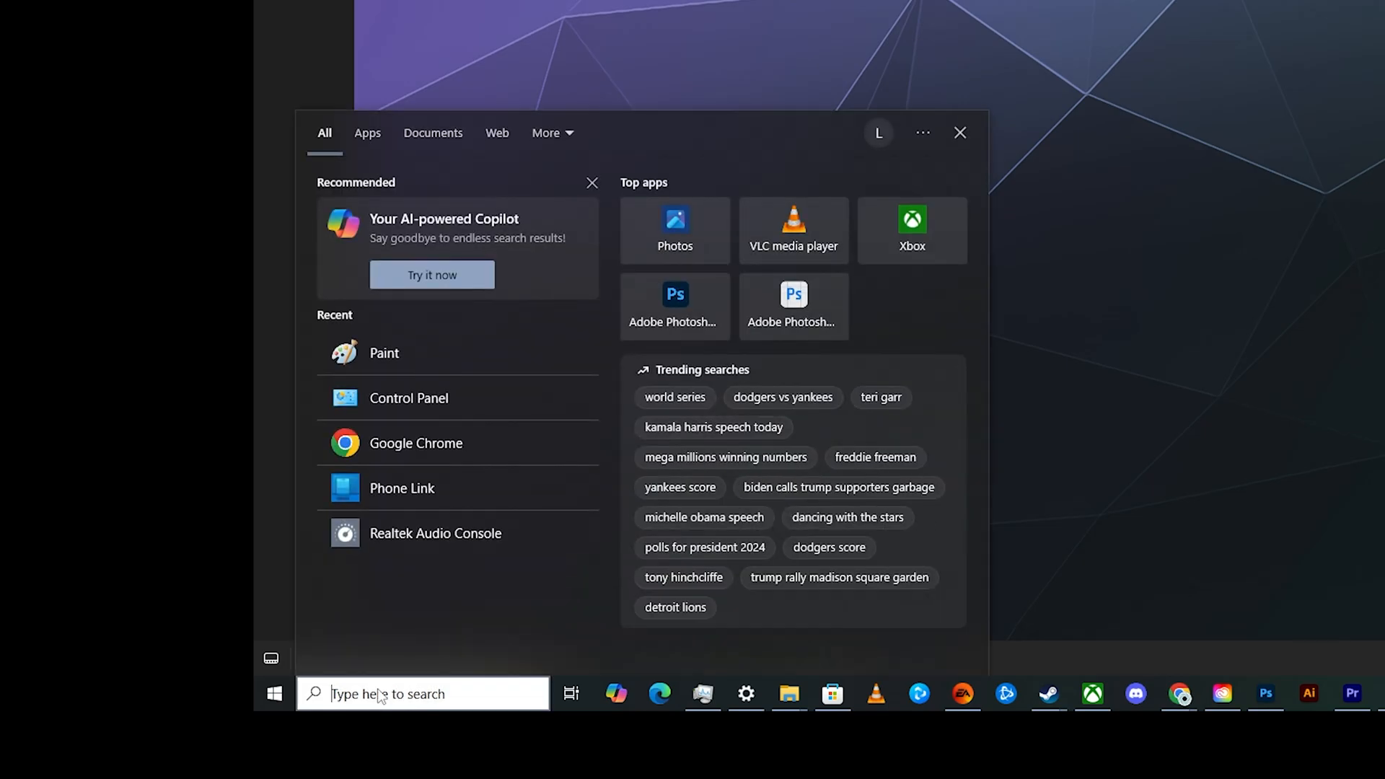
text(%appdata%)
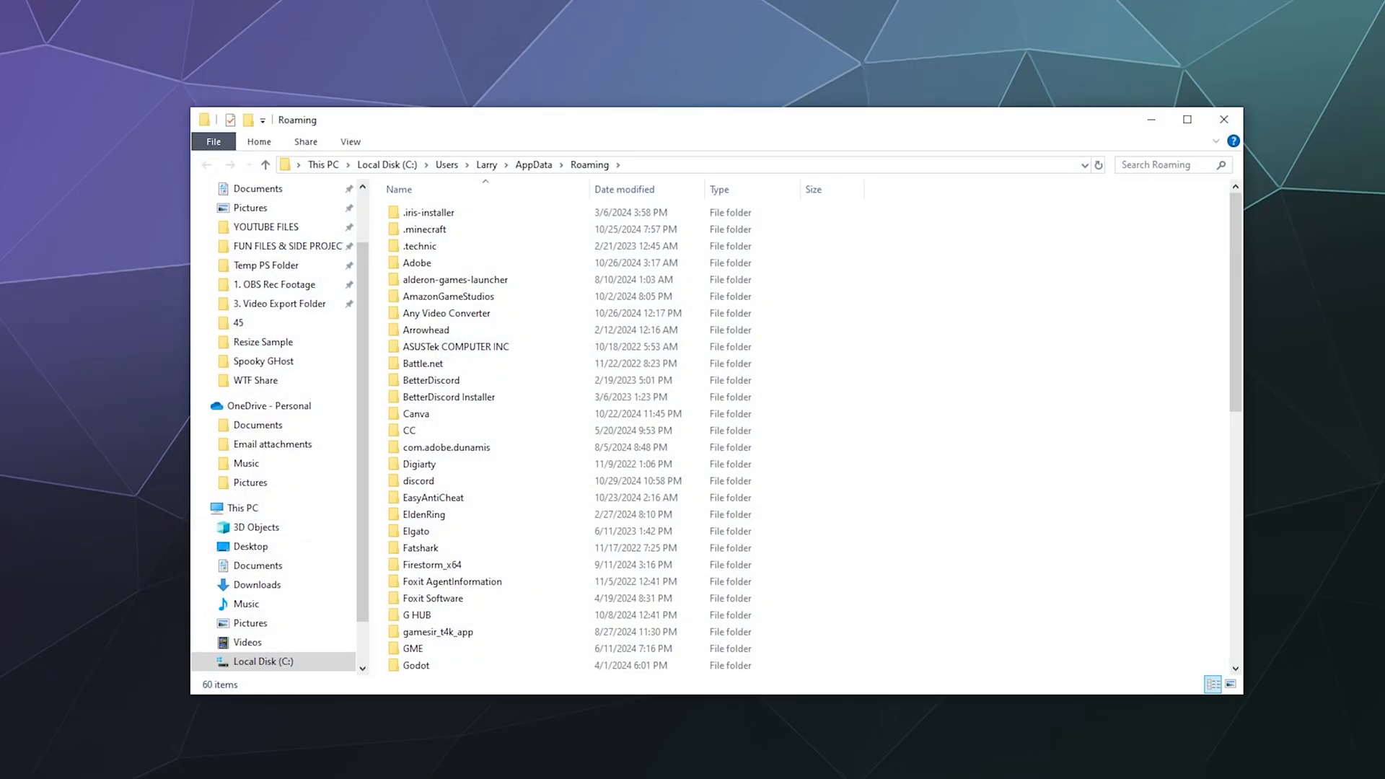
mouse_move(12, 366)
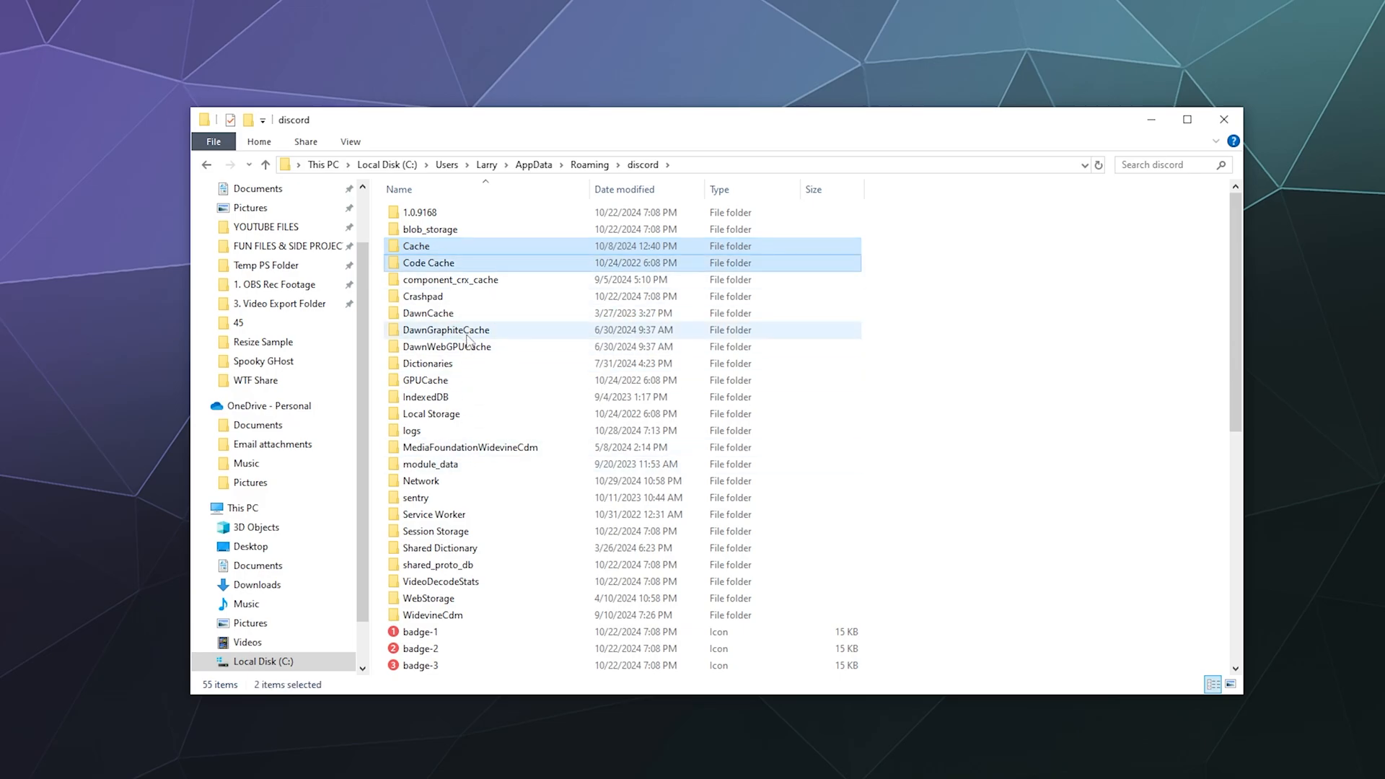
Add GPUCache to the selected Cache and Code Cache folders and bring up their context menu.
click(425, 380)
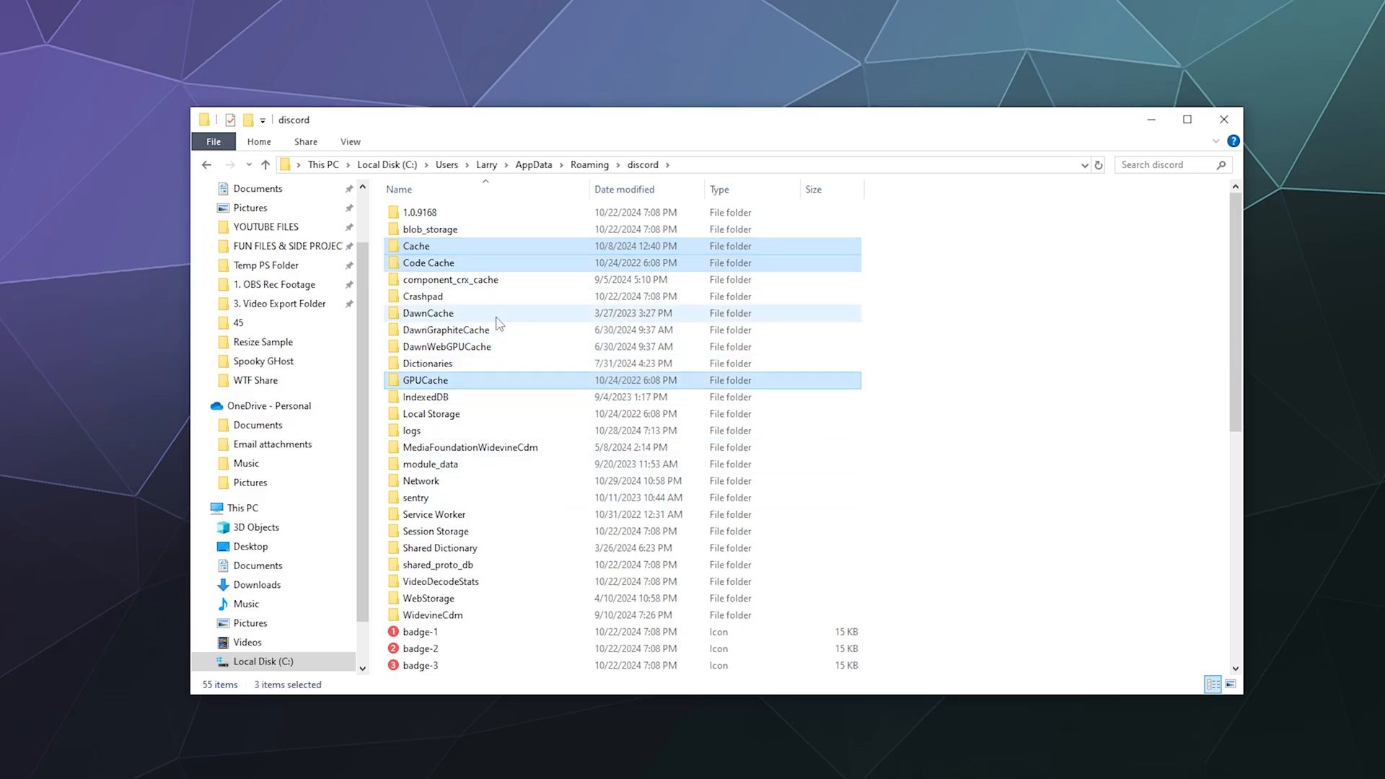
right_click(425, 380)
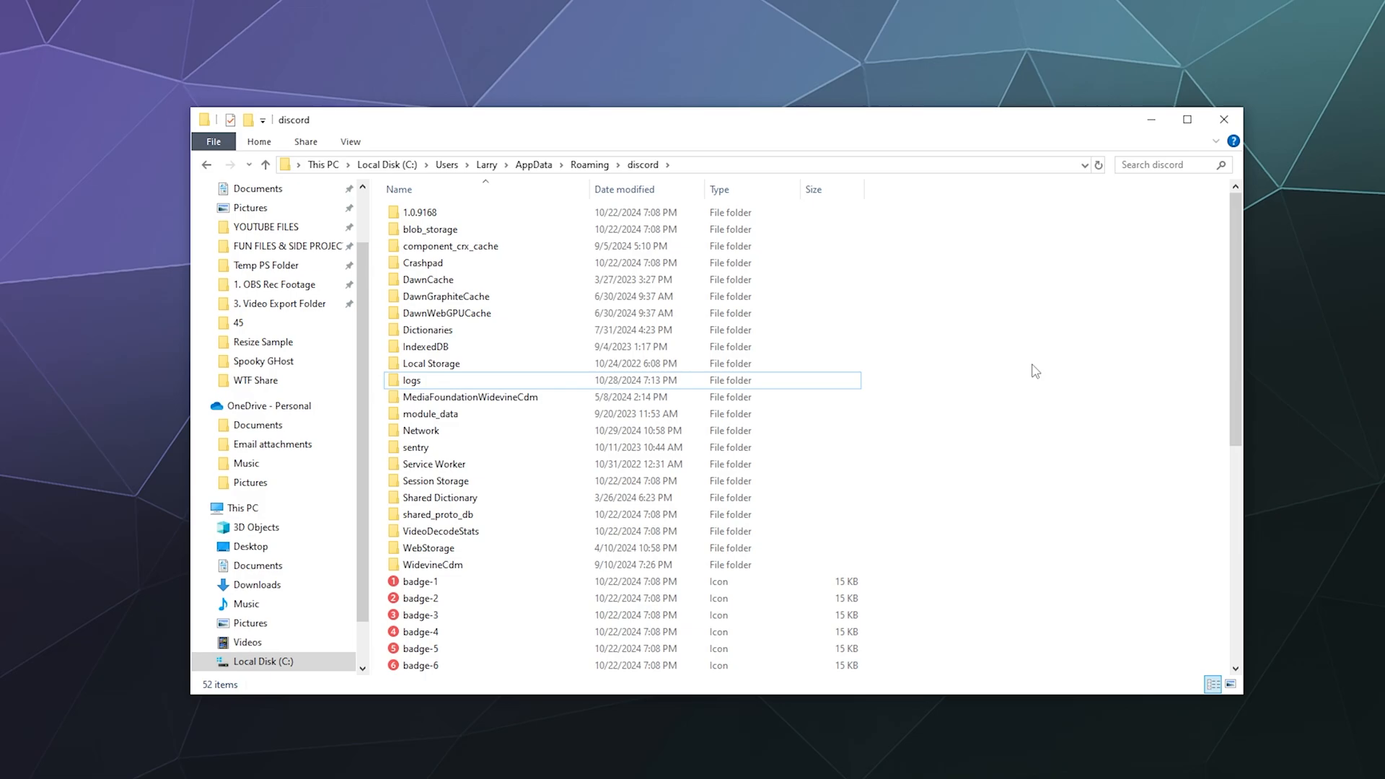
mouse_move(918, 139)
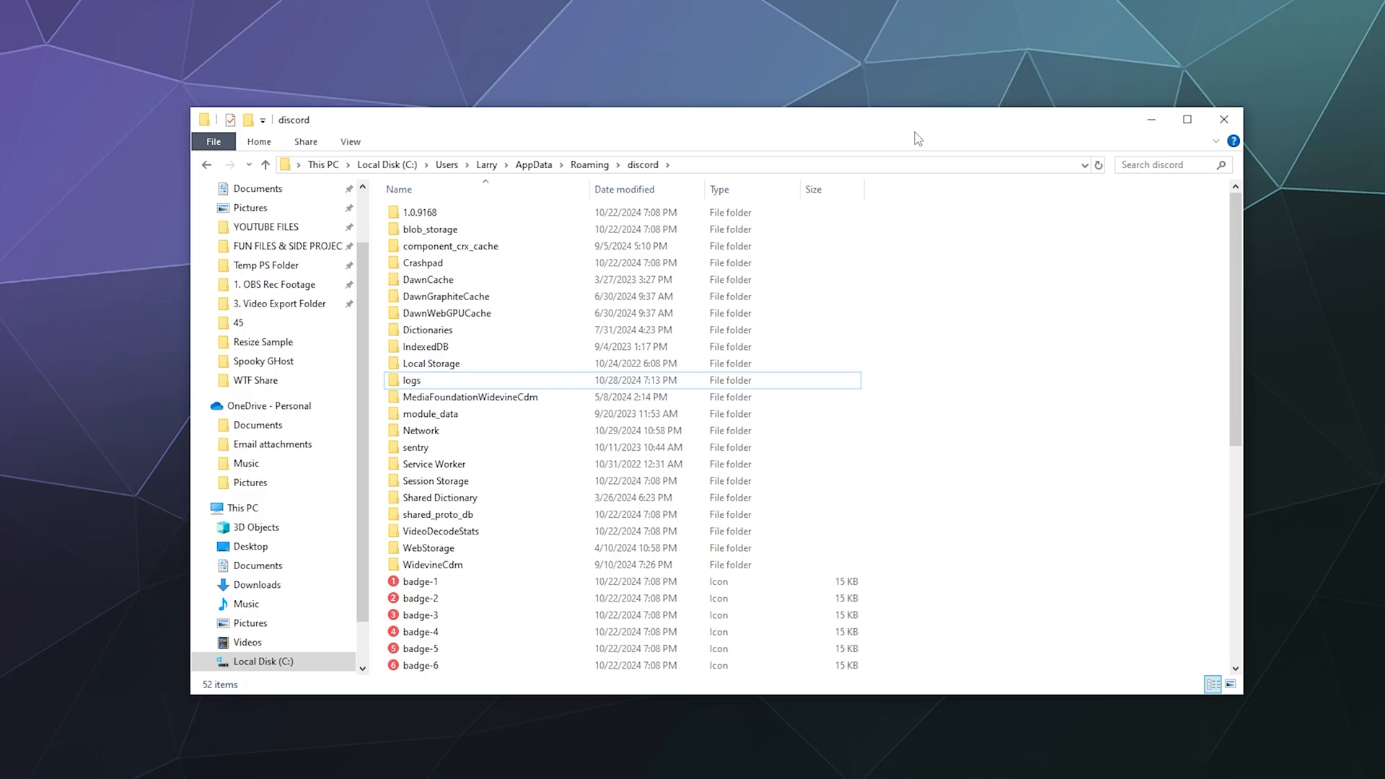
mouse_move(1076, 141)
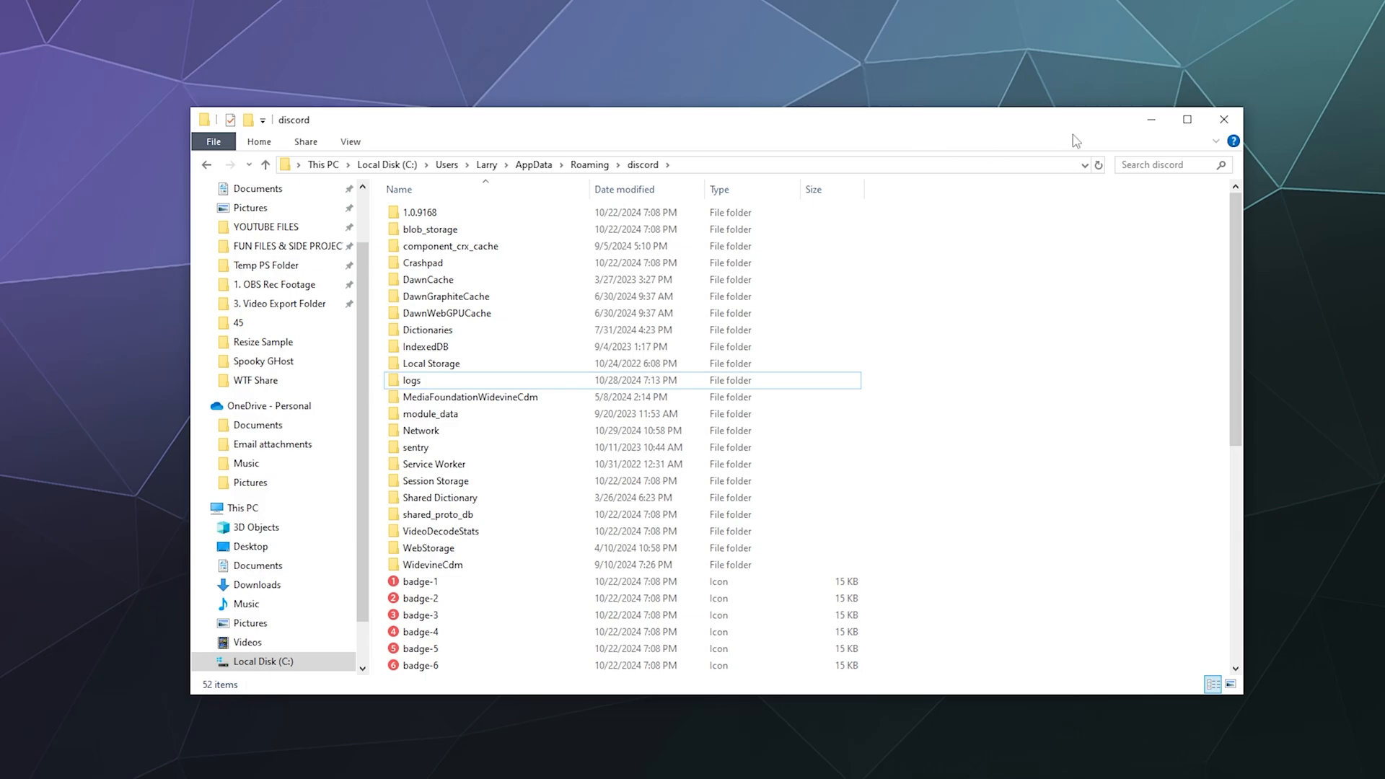